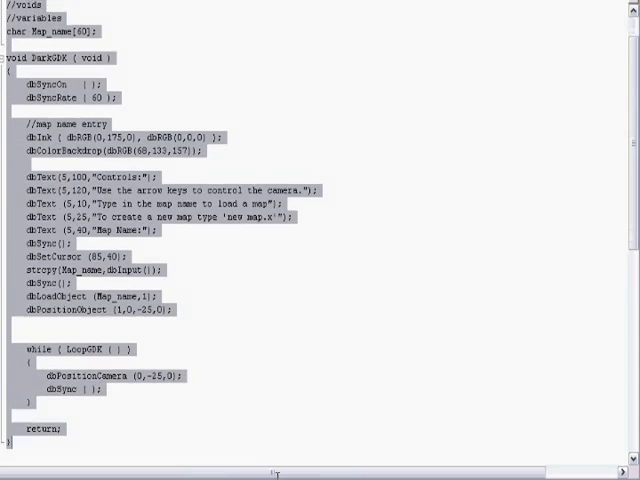
- Enter 'Airplane2.x' as the map name to load the airplane model
scroll("down", 3)
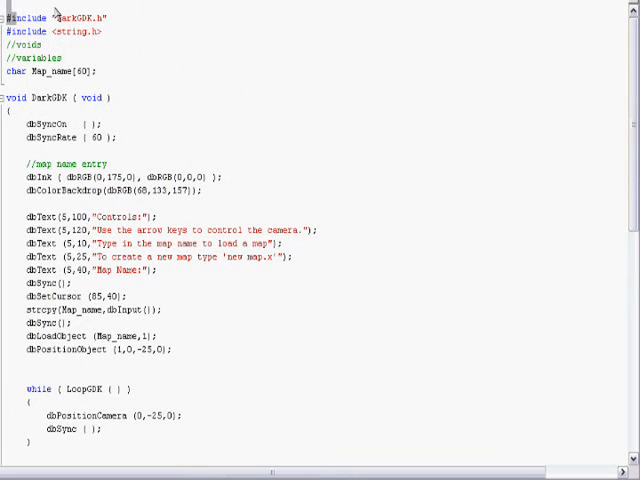
mouse_move(275, 310)
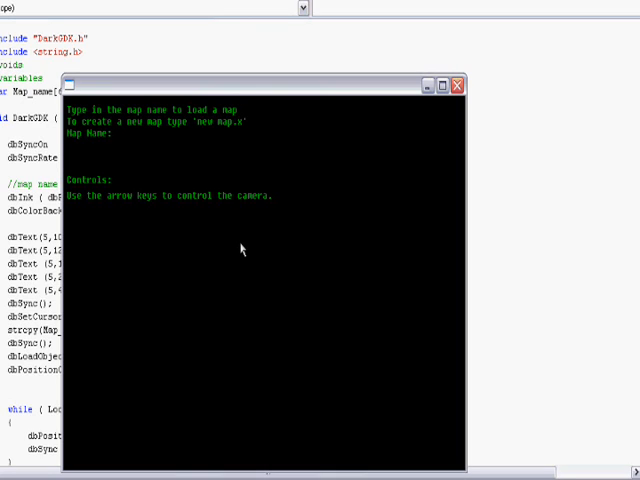
type("Ai")
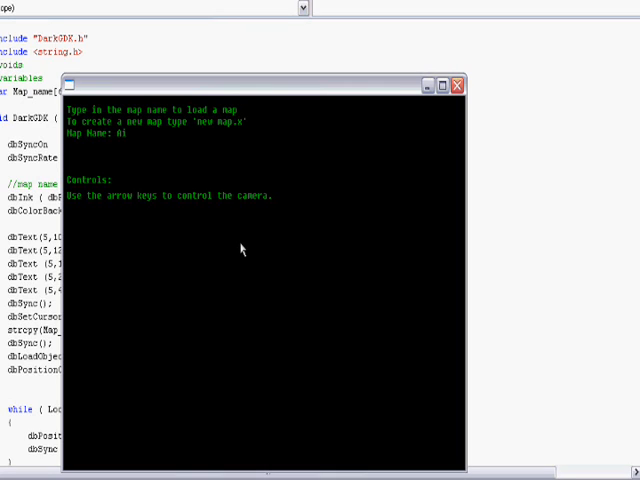
type("rplane")
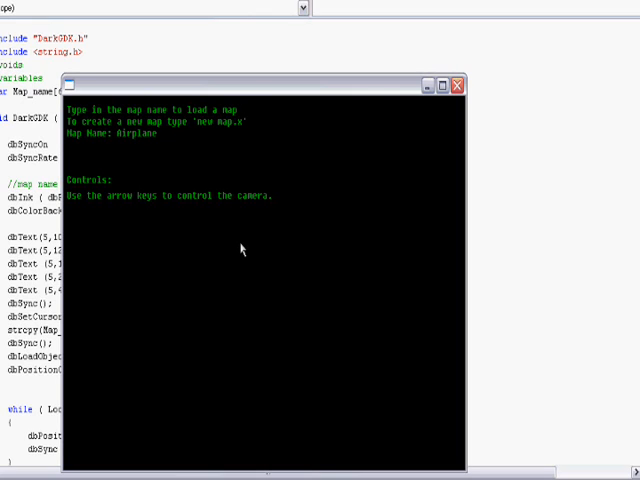
type("2")
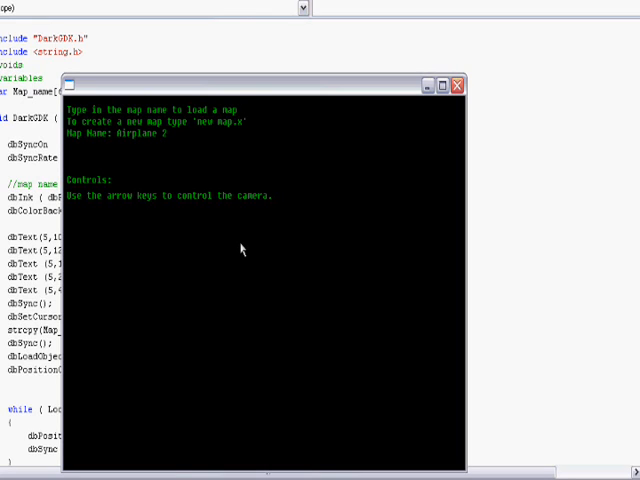
type(".x")
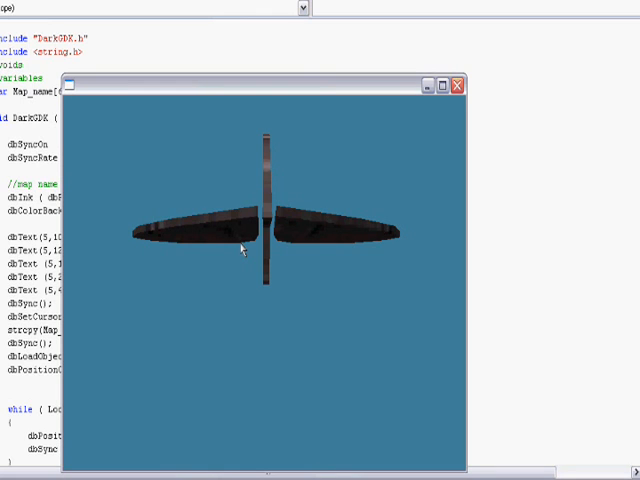
mouse_move(298, 285)
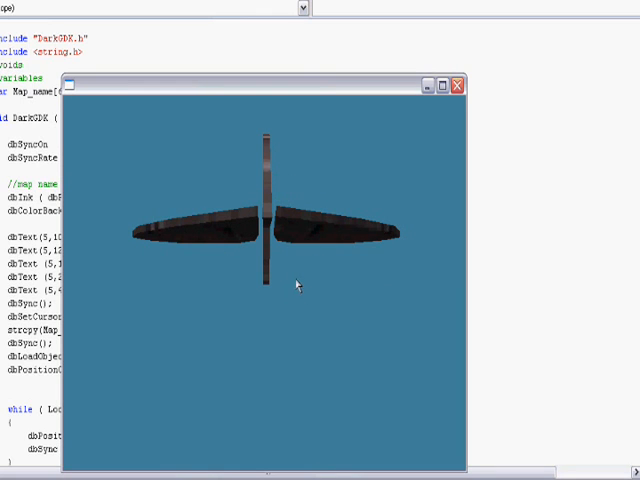
mouse_move(461, 306)
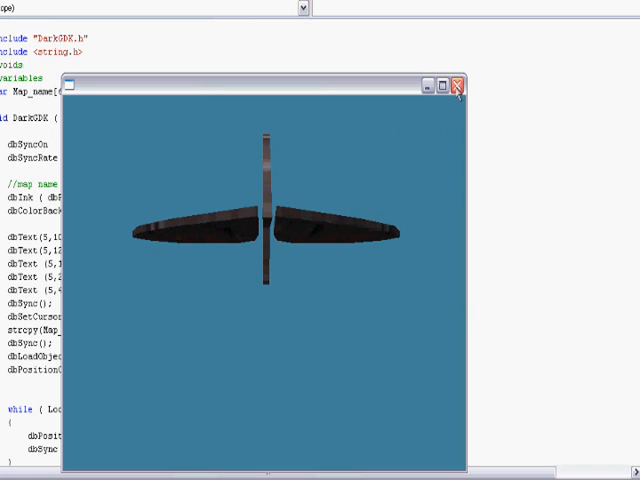
- Close the airplane model viewer window after viewing the model
left_click(456, 85)
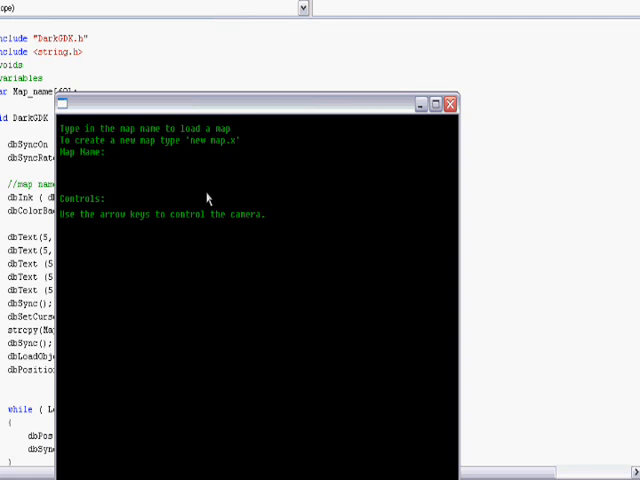
- Enter 'skybox2.x' as the map name to load the night-sky skybox
type("s")
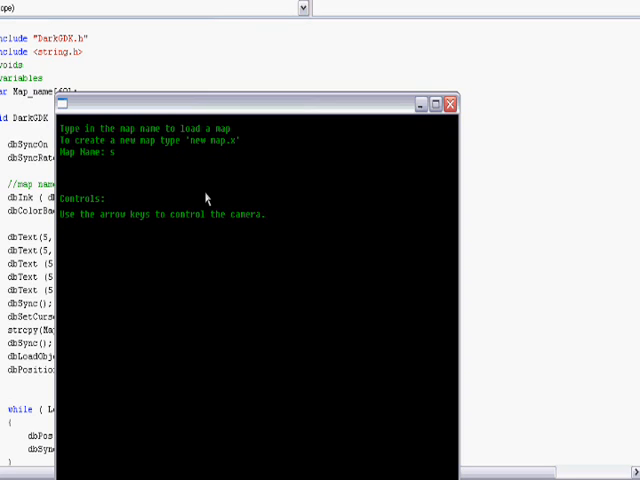
type("kybox")
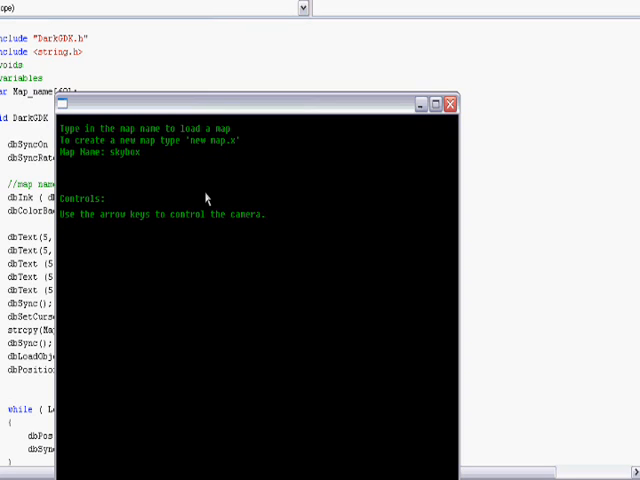
type("2")
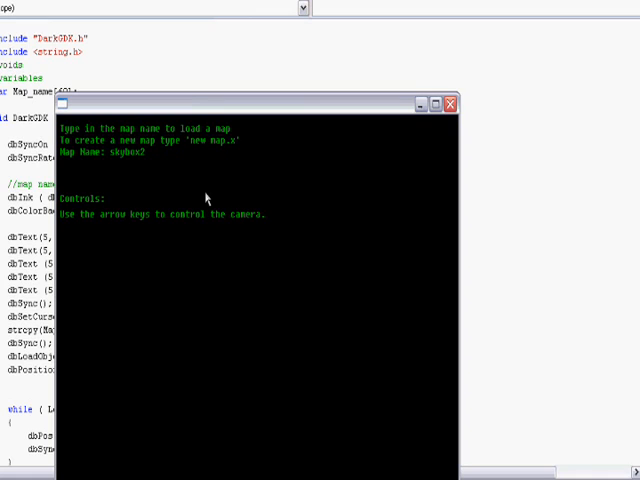
type(".x")
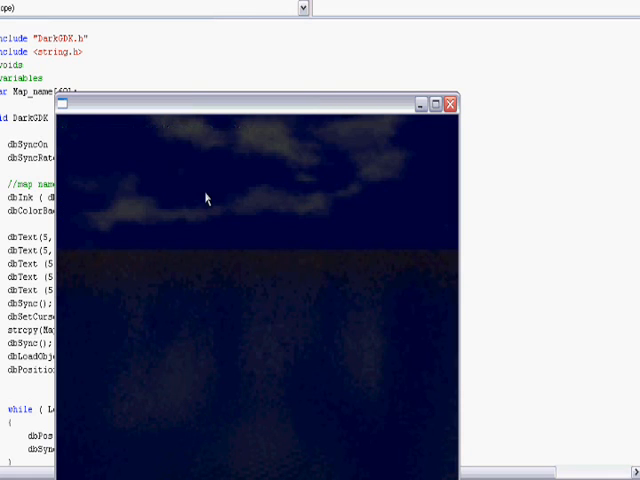
mouse_move(268, 305)
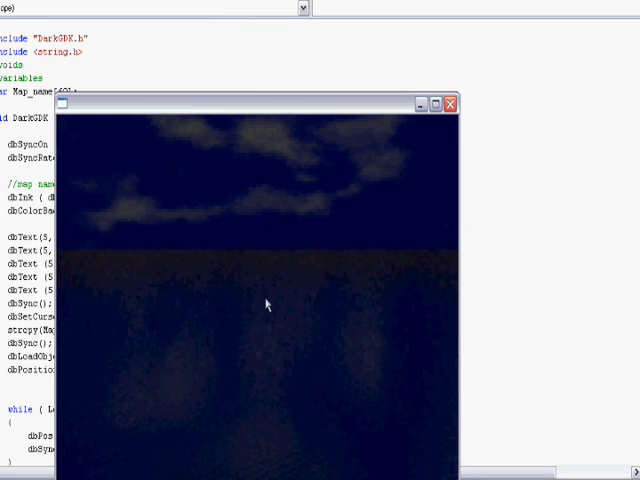
mouse_move(284, 237)
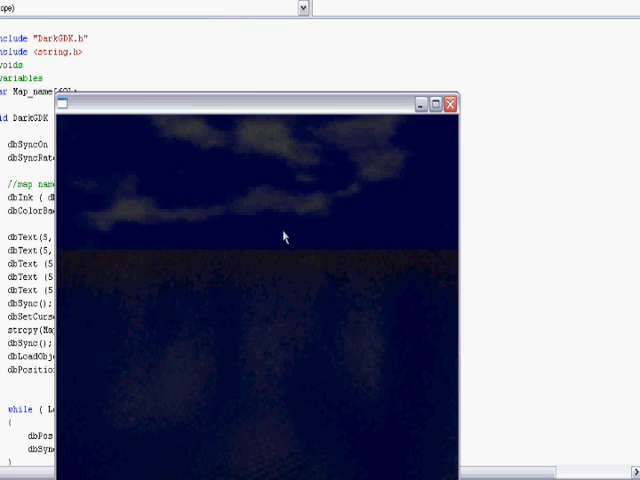
mouse_move(227, 267)
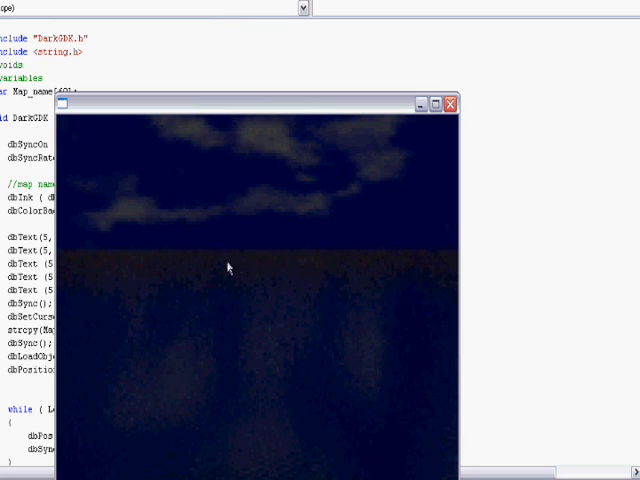
mouse_move(462, 145)
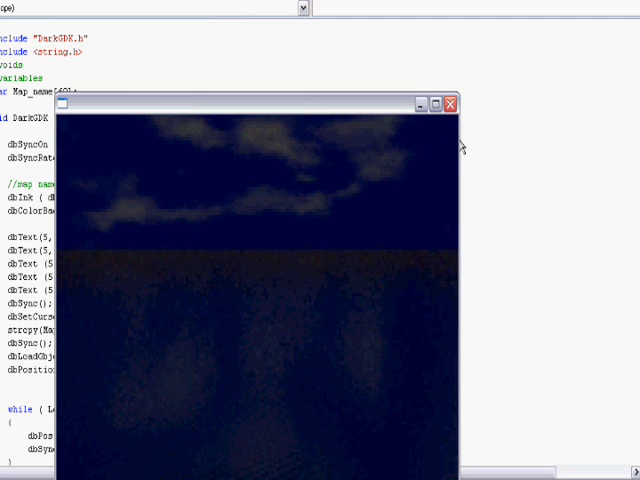